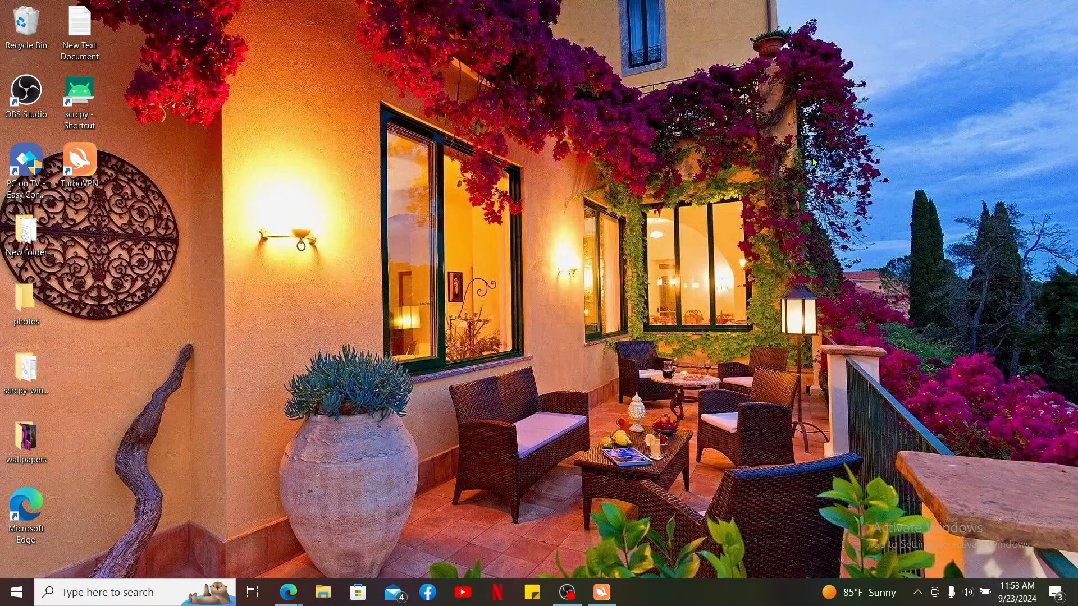
mouse_move(62, 554)
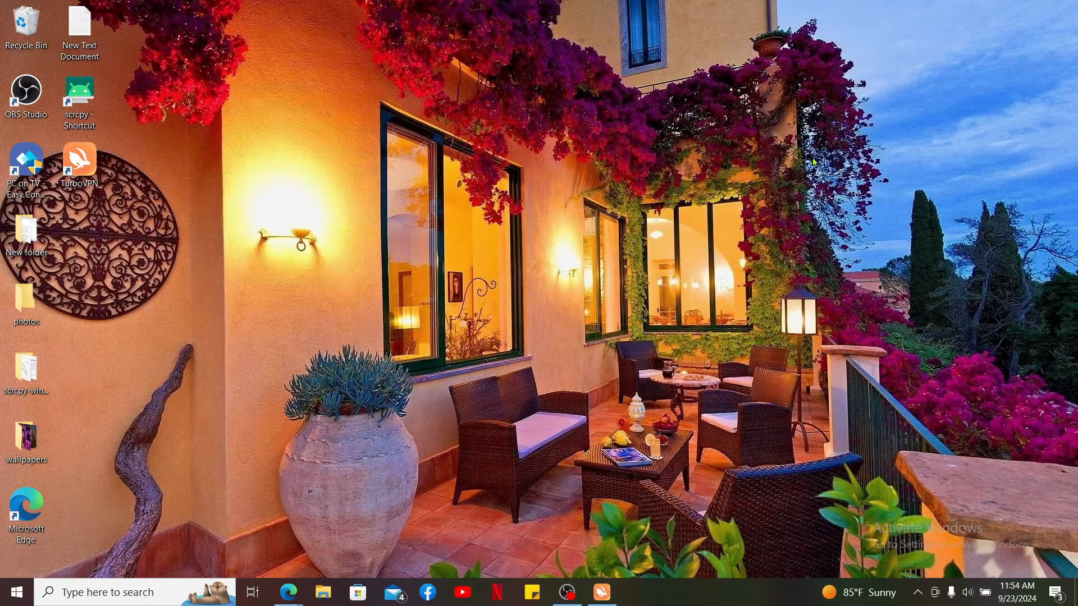
- Bring Edge forward and load app.clearscore.com from the address bar suggestions
left_click(288, 592)
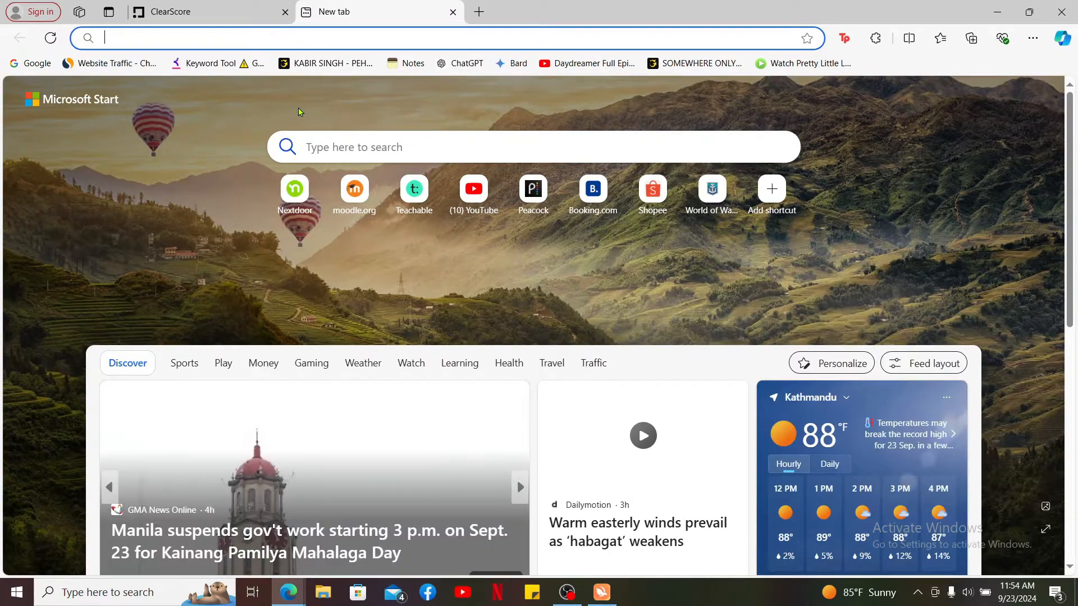
type("app.cl")
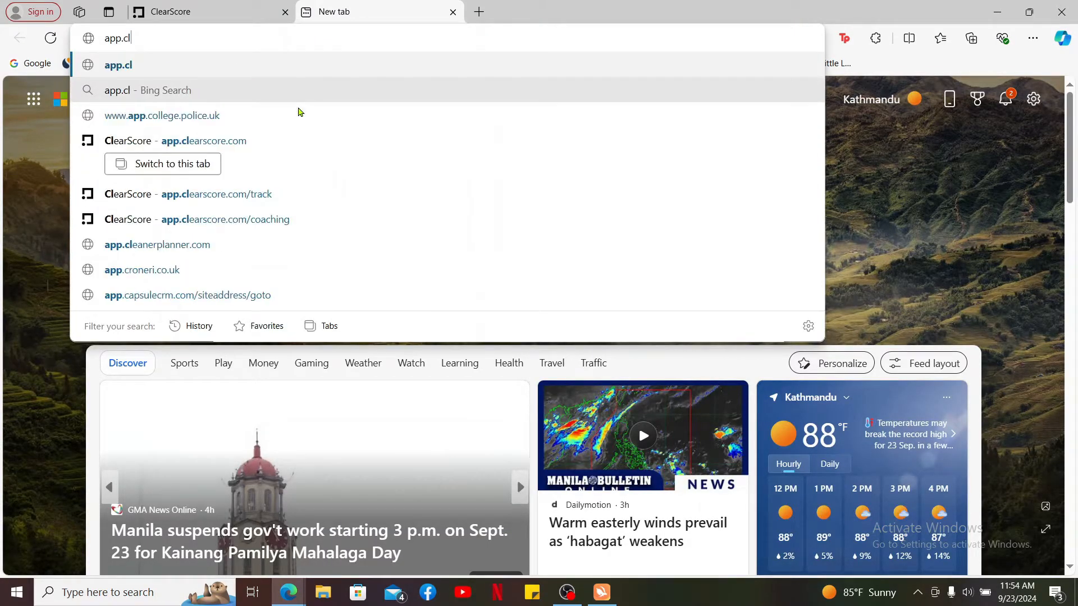
left_click(204, 142)
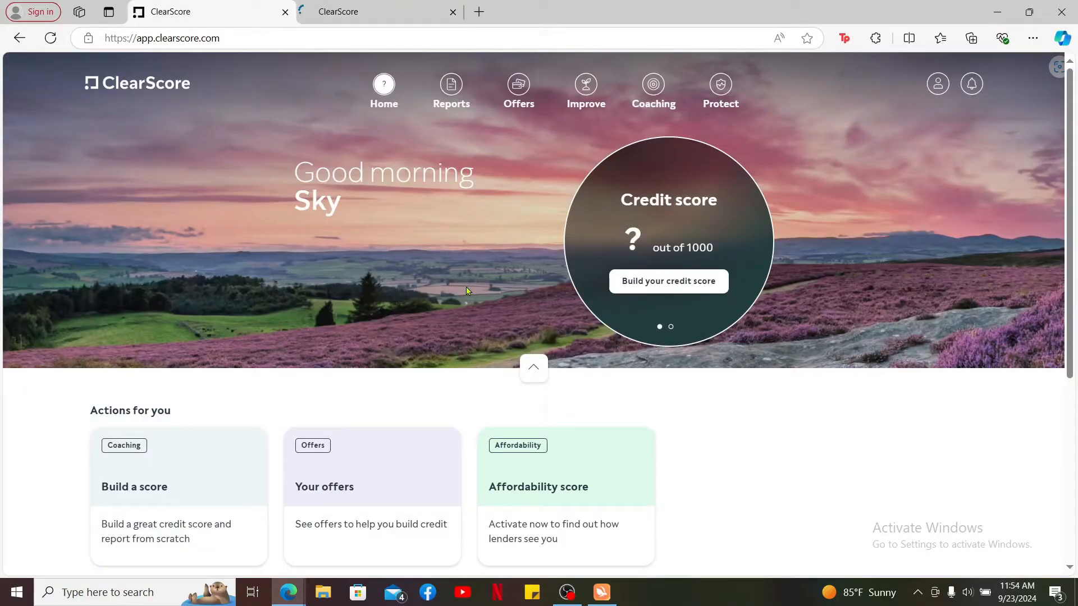
mouse_move(777, 419)
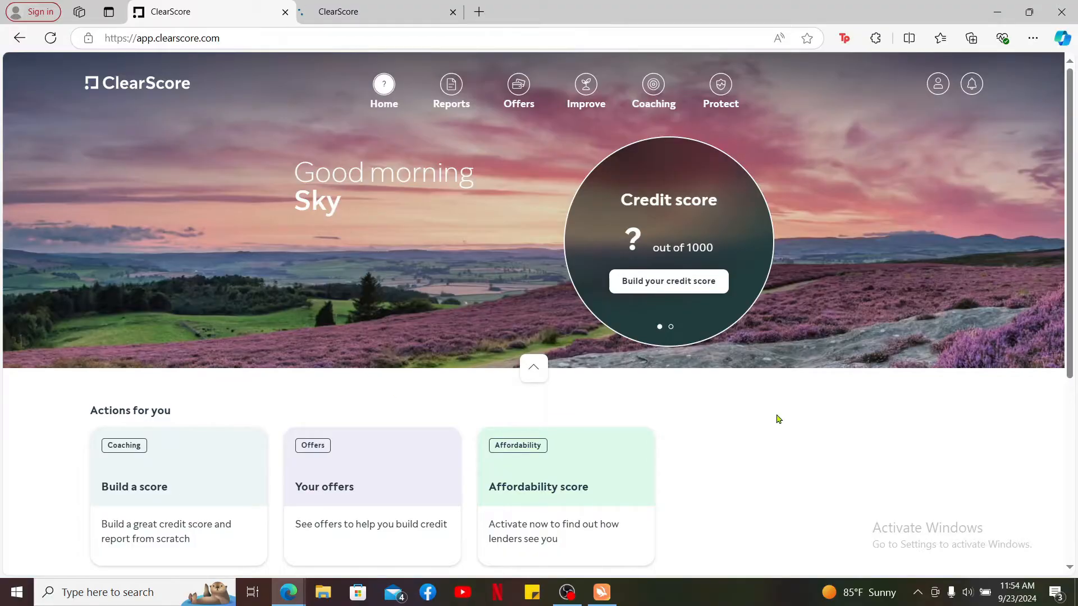
mouse_move(936, 84)
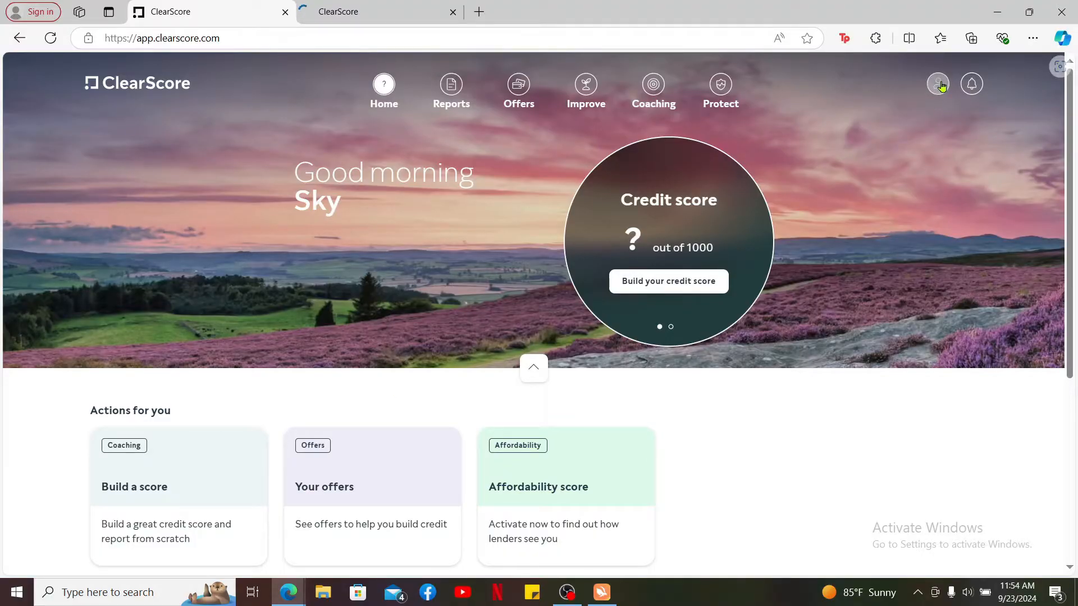
- Go from the profile side panel to the My Account overview
left_click(936, 84)
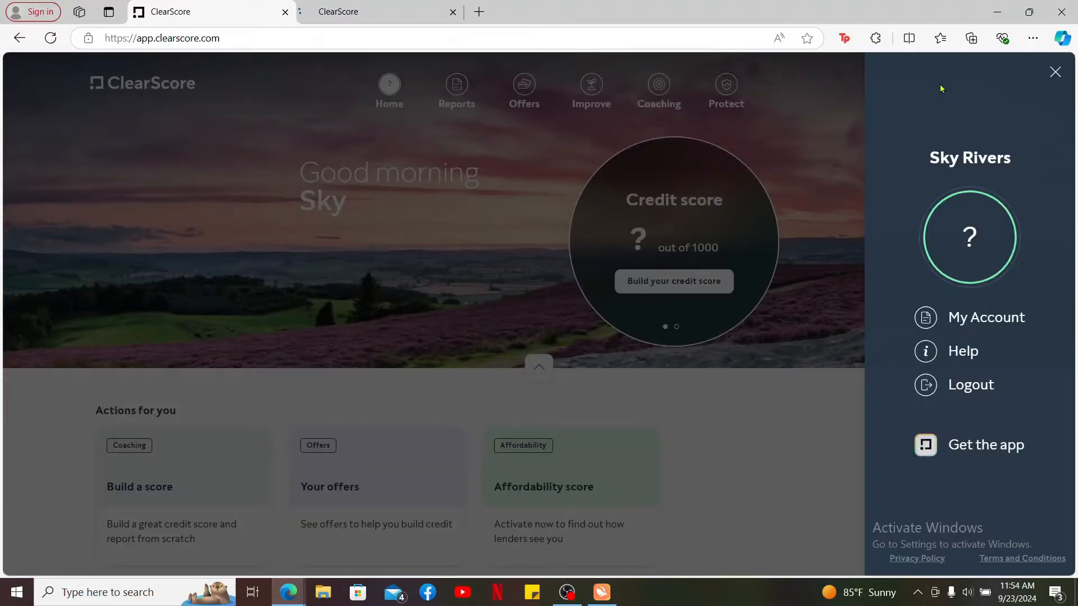
mouse_move(986, 317)
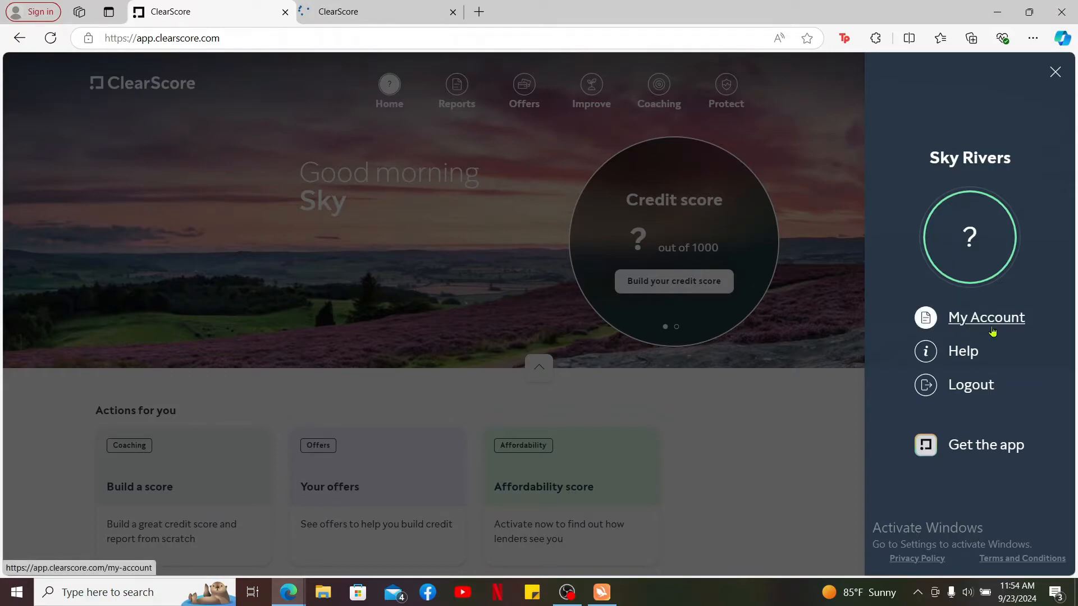
left_click(985, 316)
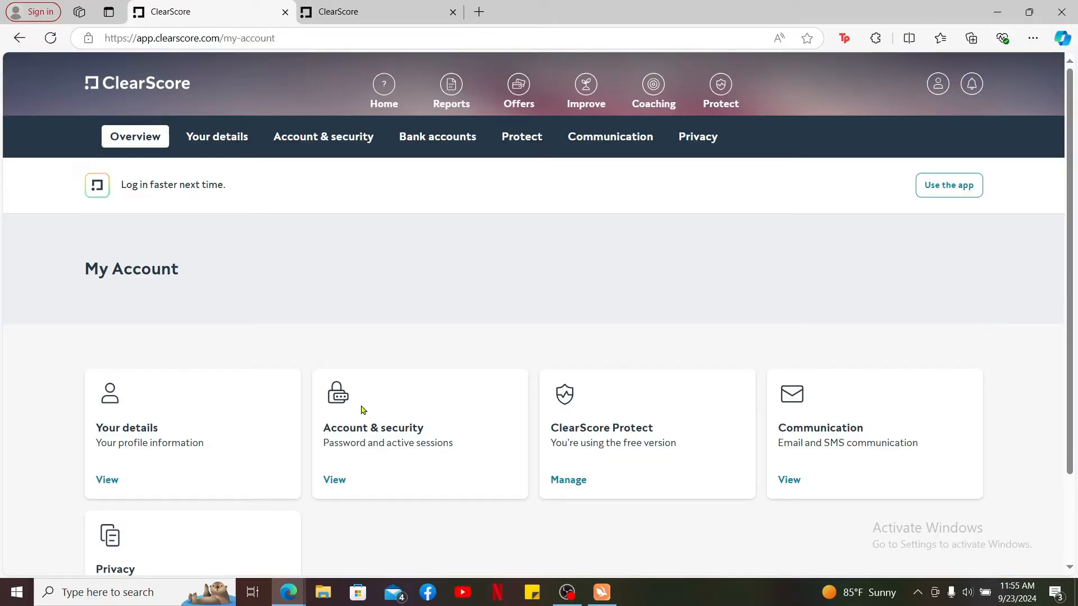
mouse_move(292, 153)
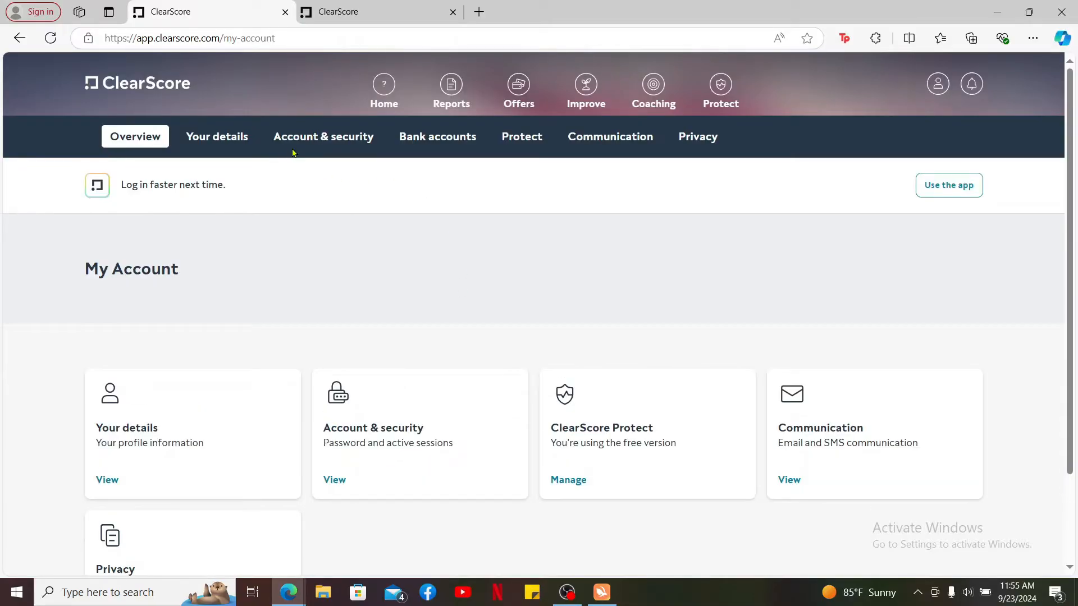
mouse_move(437, 136)
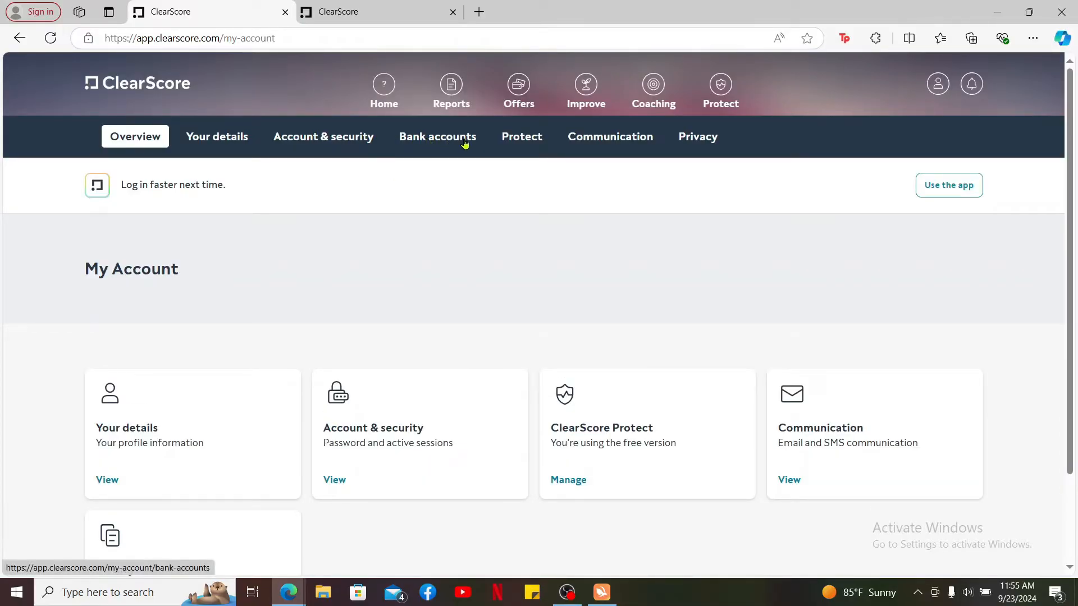
- Start linking a different bank account and scroll the provider list to banks starting C
left_click(437, 135)
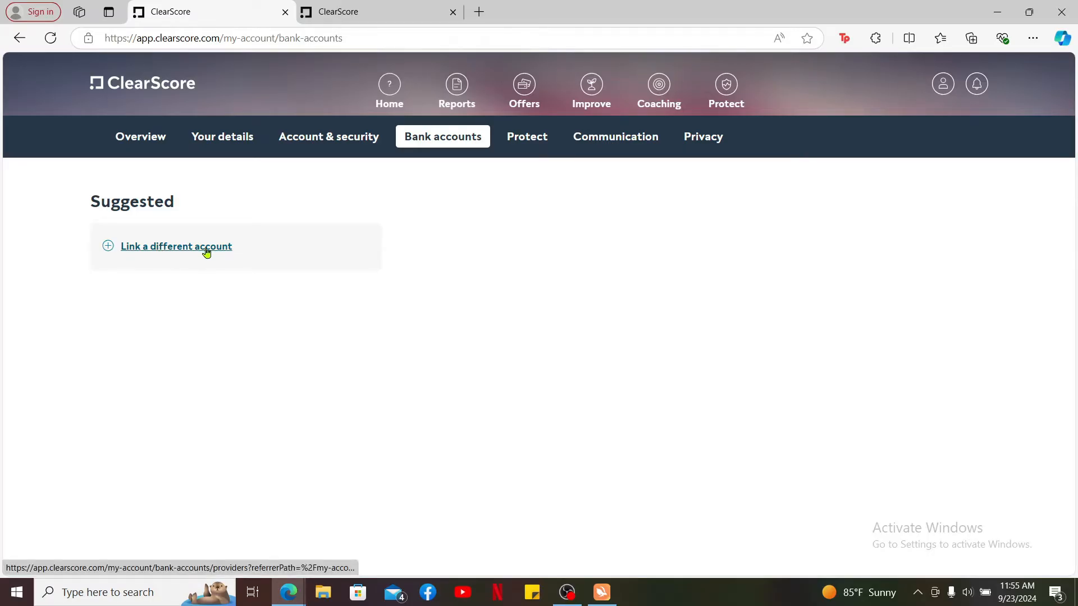
left_click(176, 246)
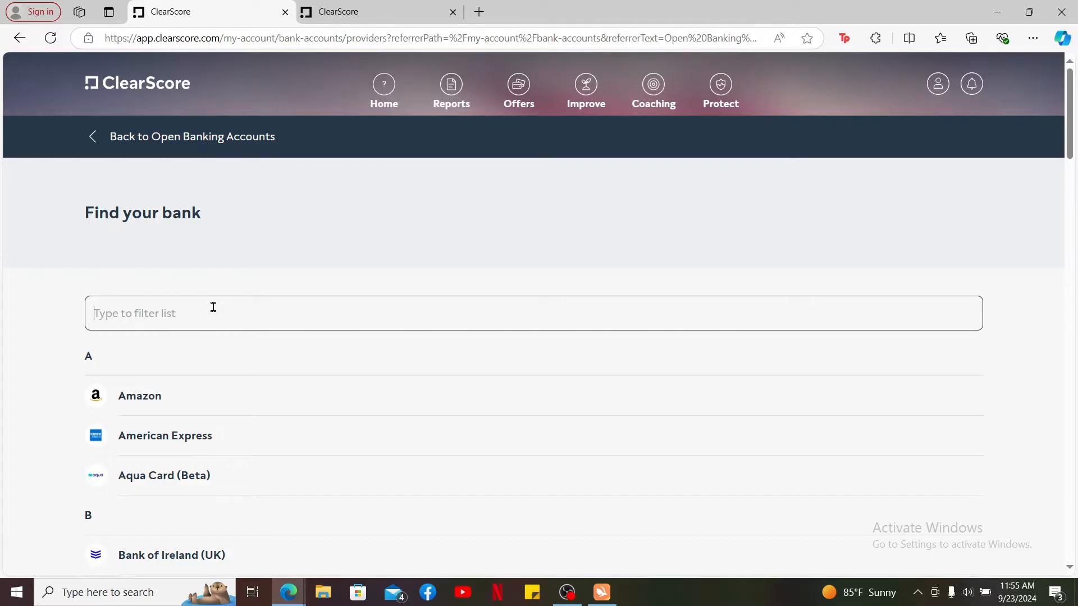
scroll("down", 3)
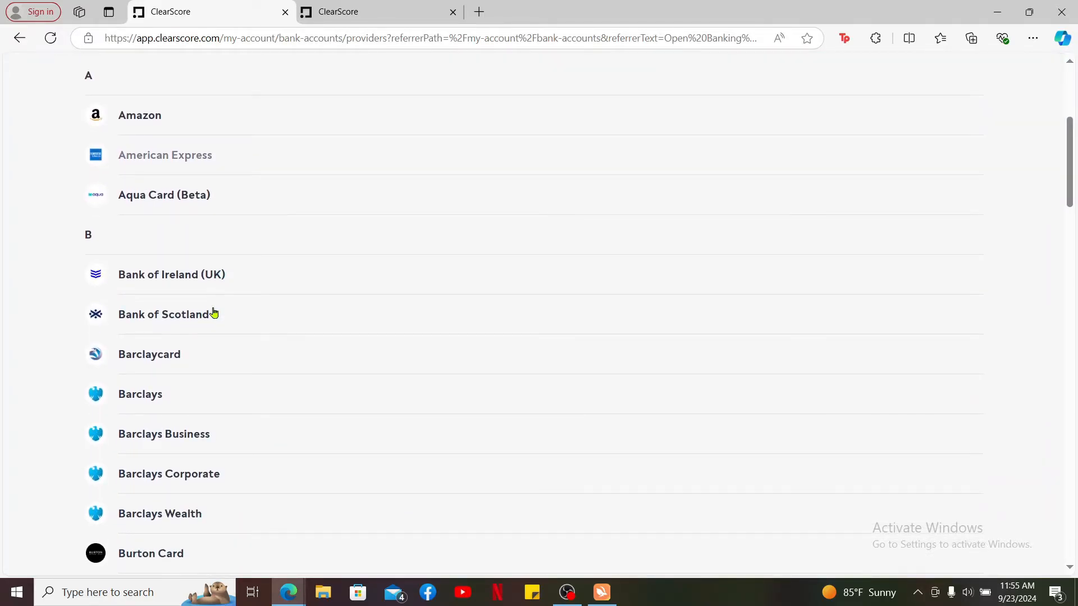
scroll("down", 3)
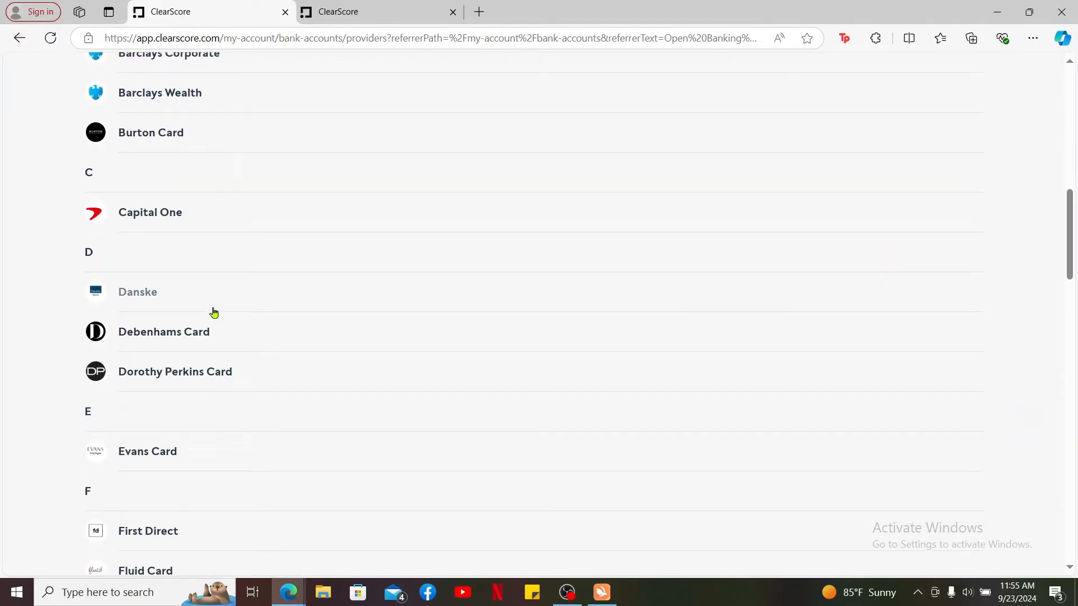
- Select Capital One, review the consent page and confirm Link account
left_click(149, 212)
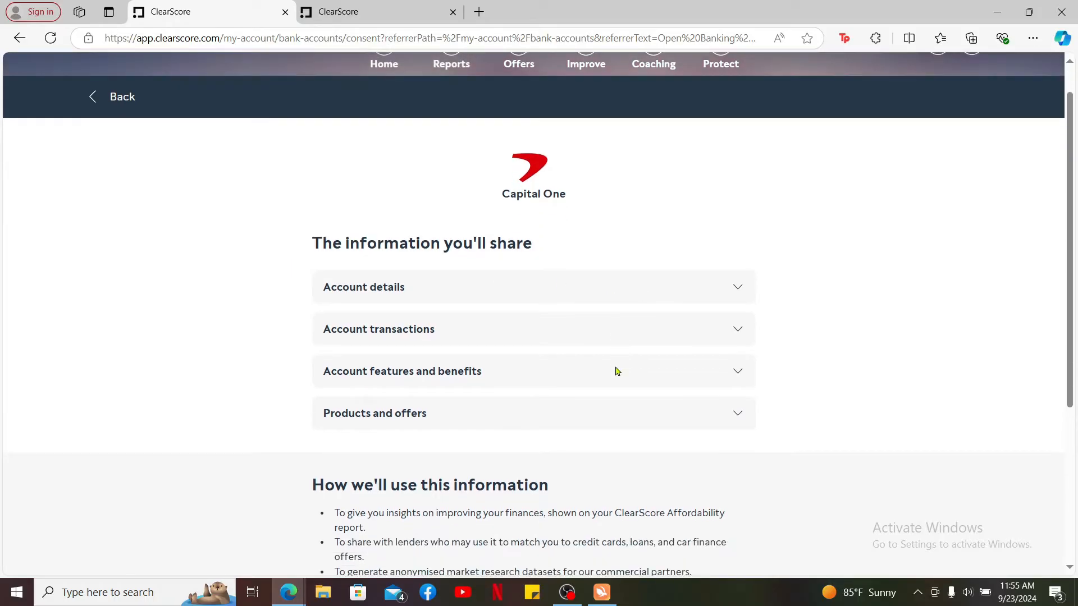
scroll("up", 3)
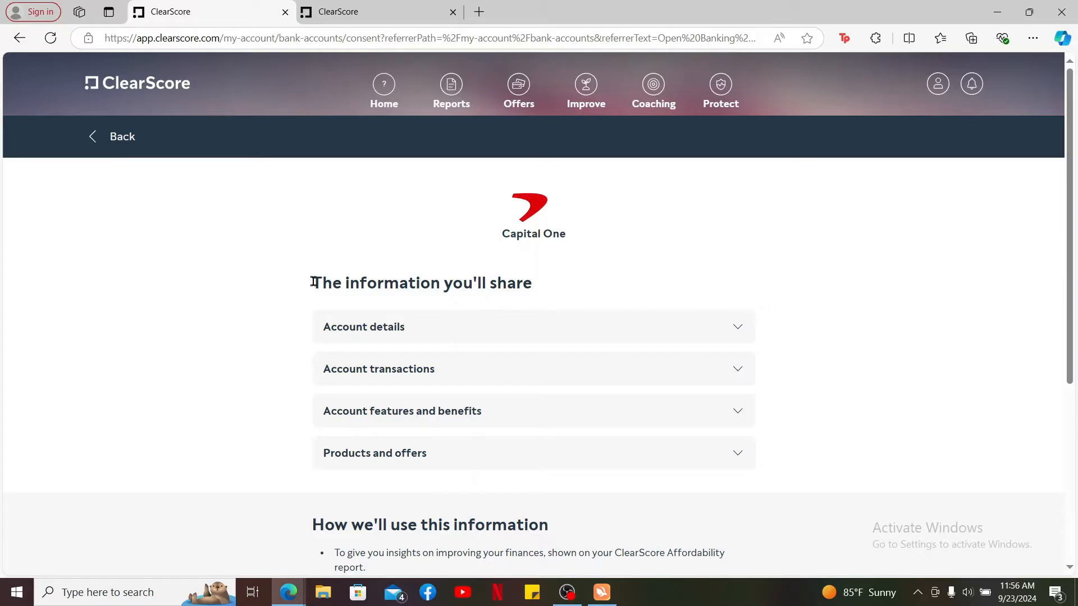
mouse_move(304, 348)
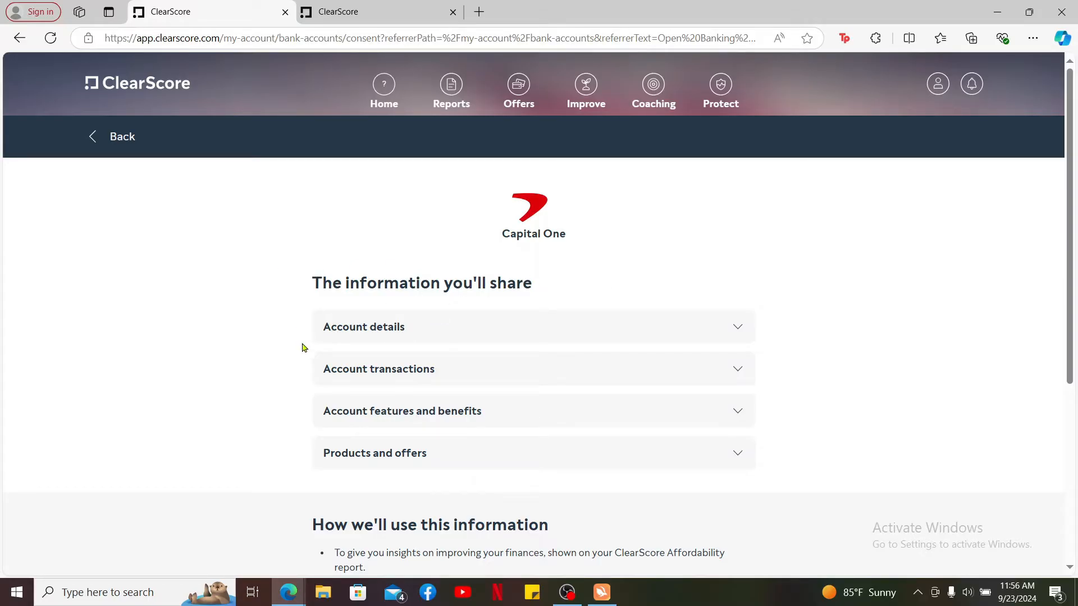
scroll("down", 3)
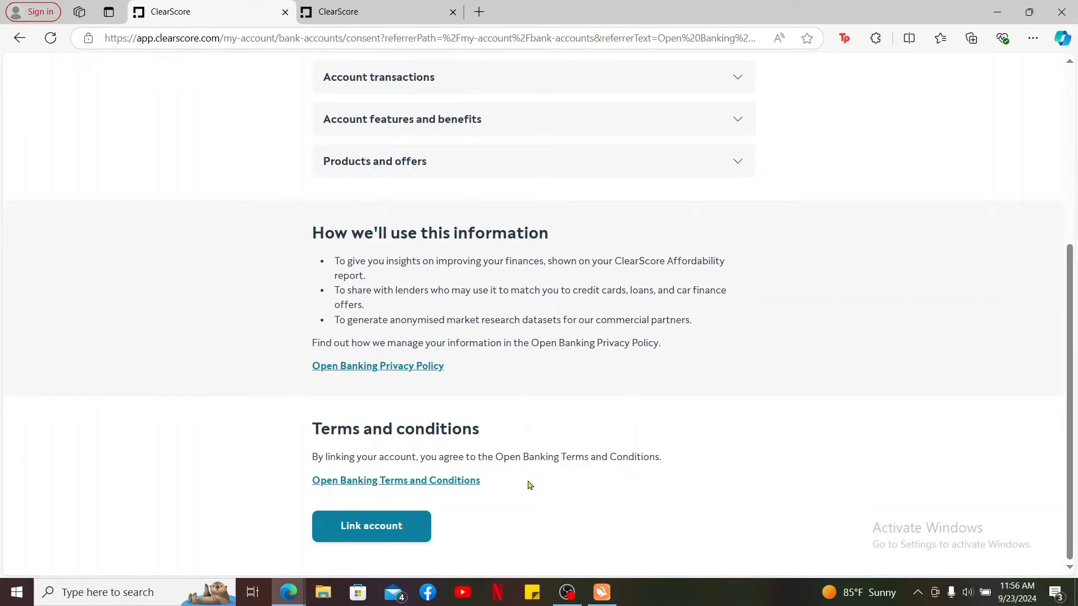
mouse_move(372, 526)
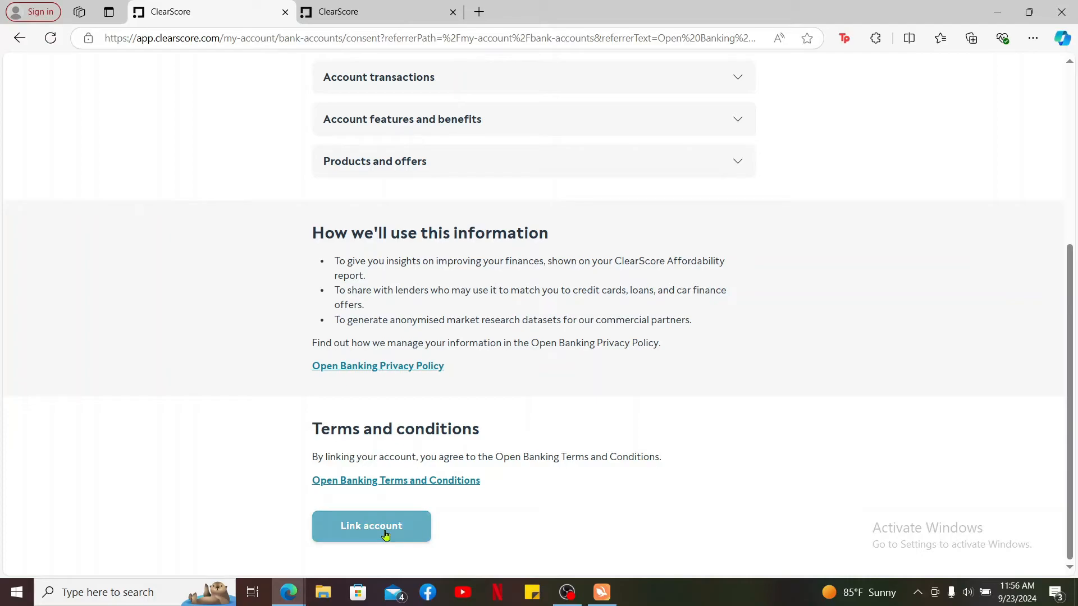
left_click(372, 525)
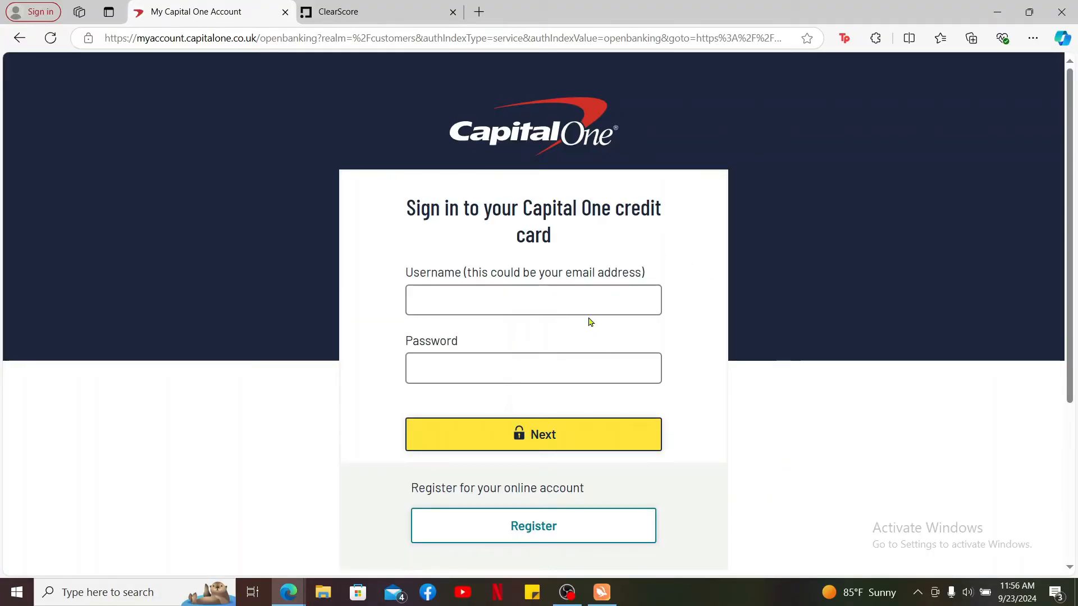
mouse_move(659, 402)
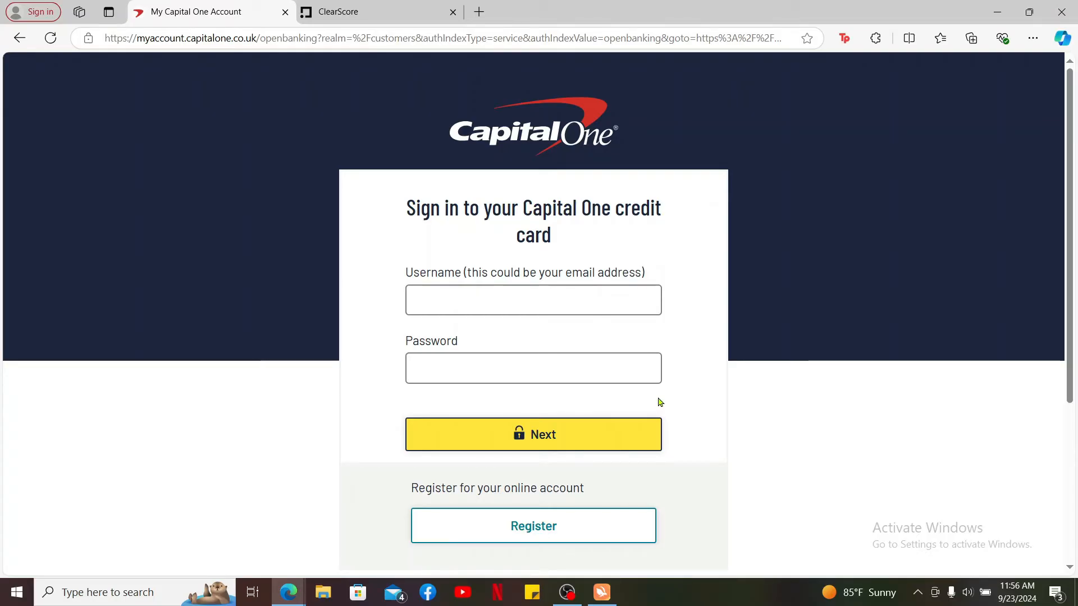
- Leave the Capital One sign-in page unfilled and switch back to the ClearScore tab
scroll("down", 3)
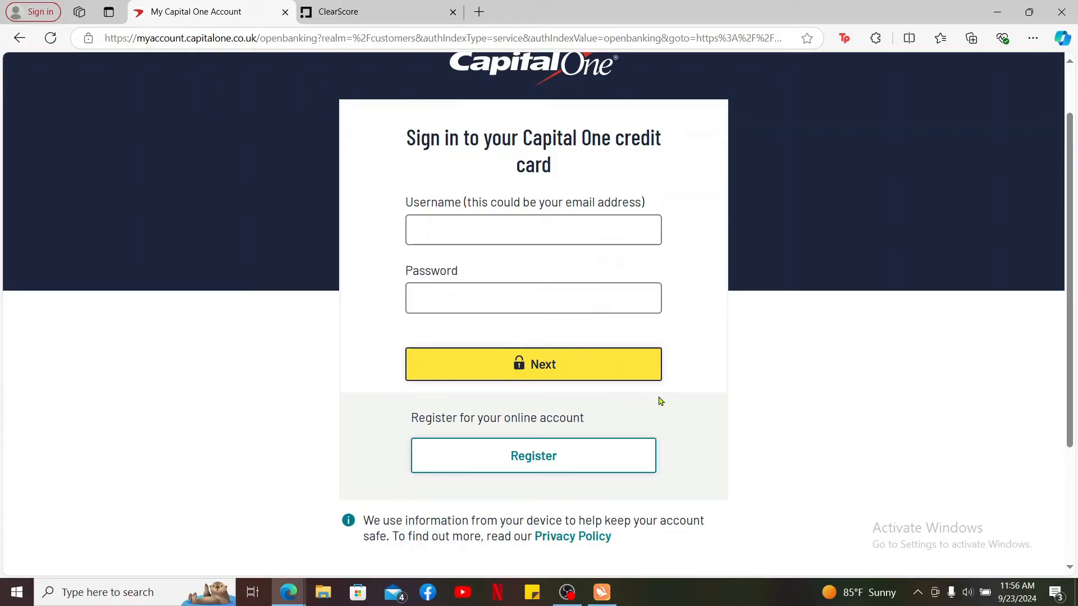
mouse_move(585, 336)
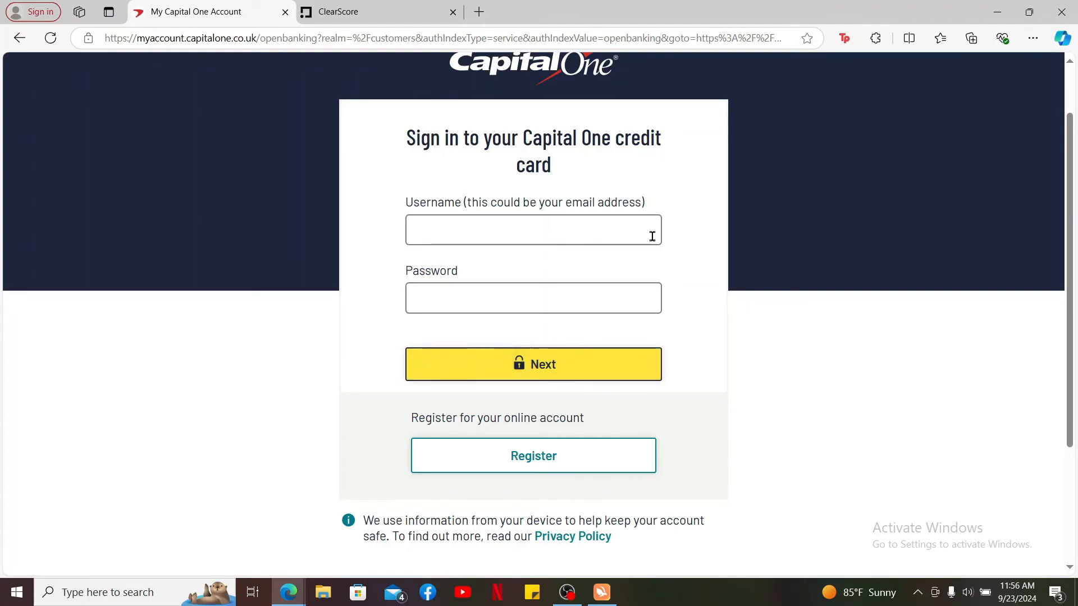
left_click(338, 12)
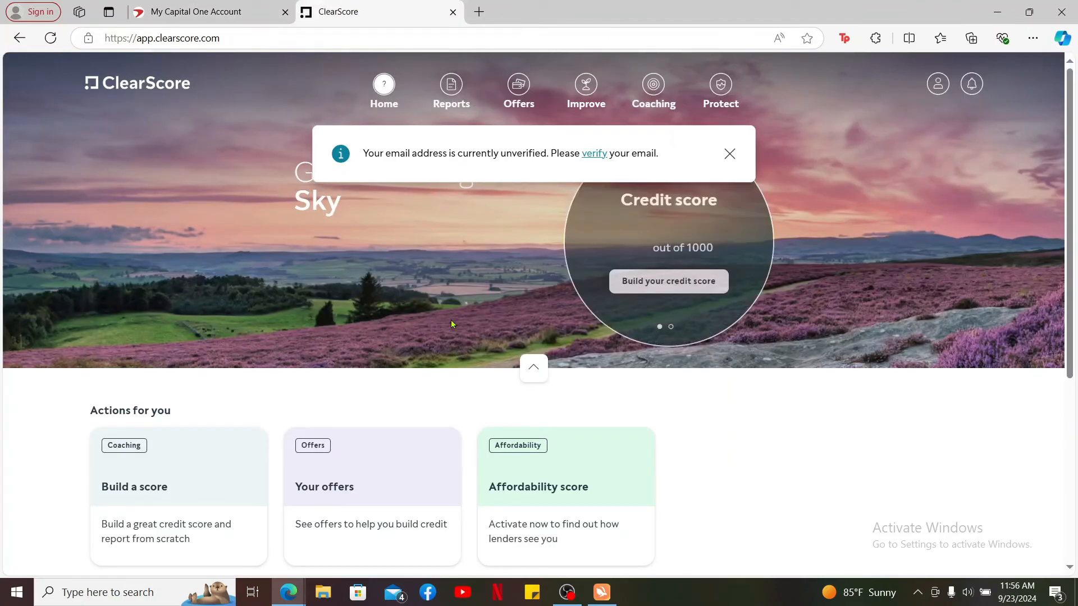
- Close the email verification banner and go to the Coaching page
scroll("down", 3)
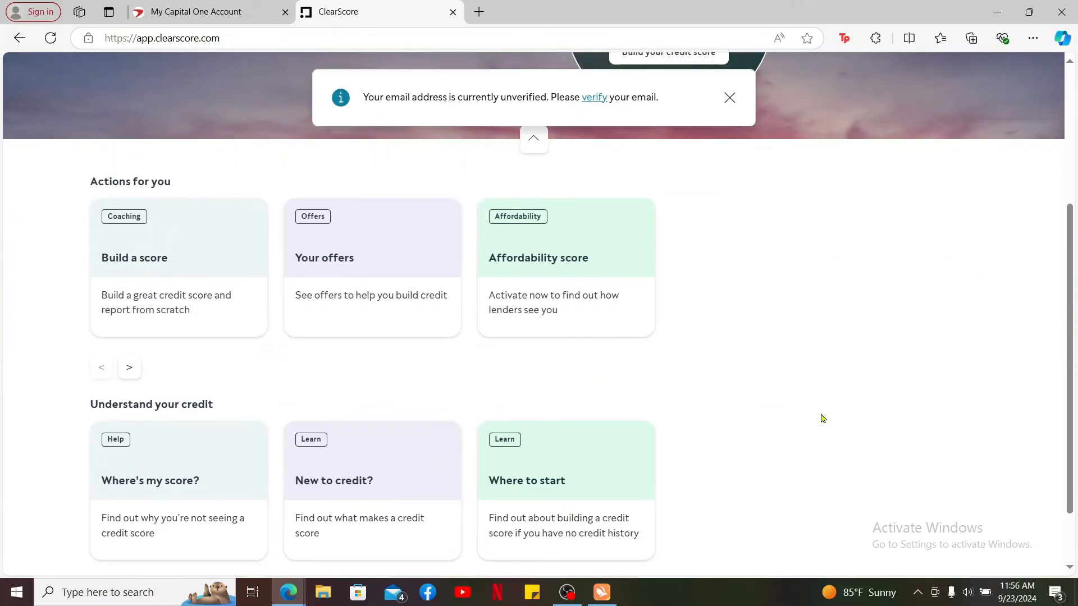
scroll("up", 3)
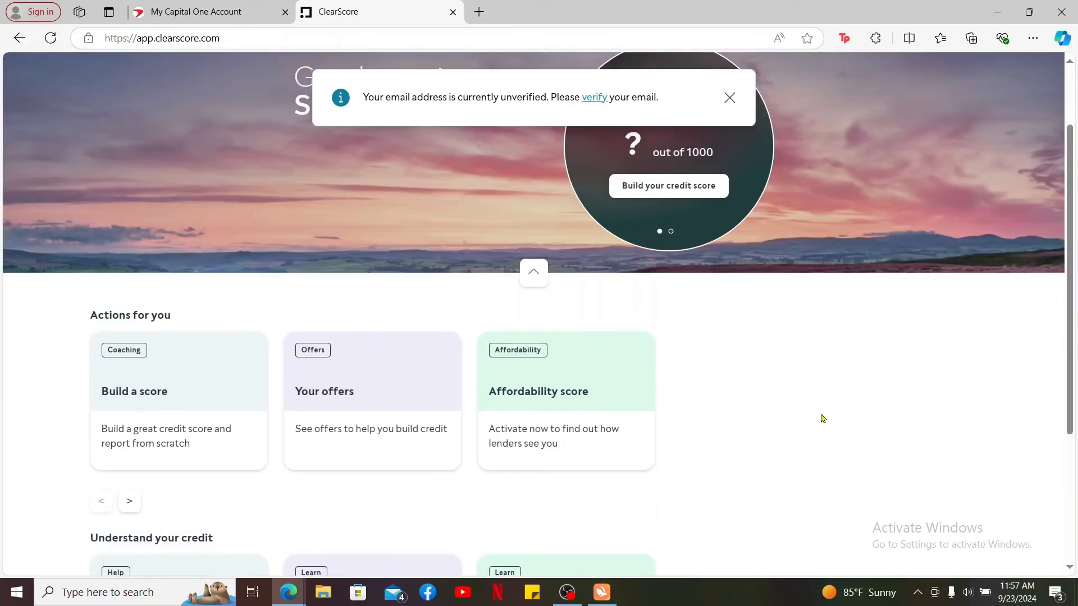
scroll("up", 3)
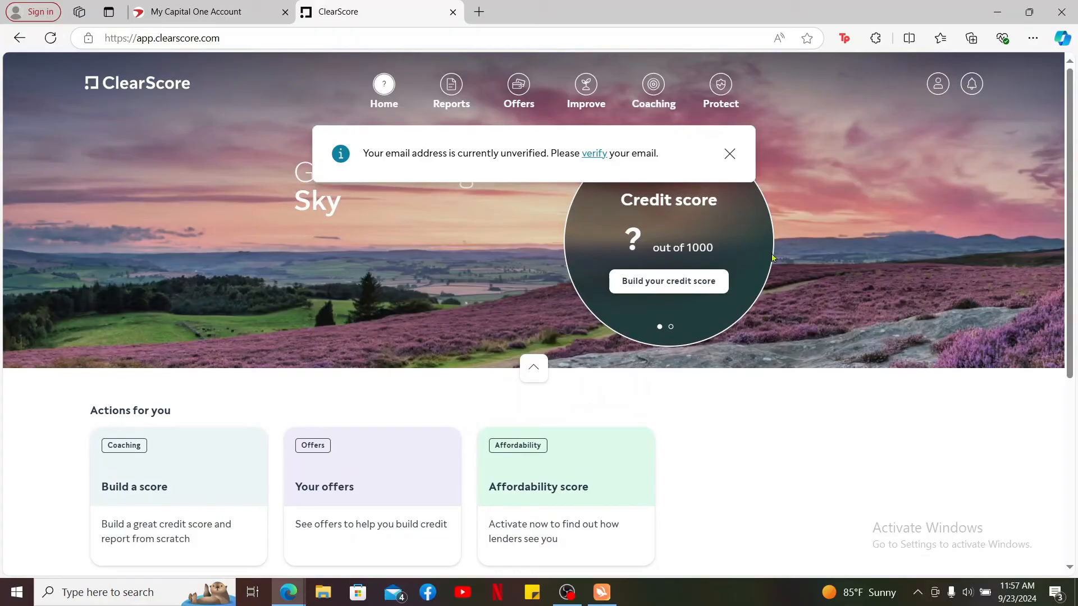
left_click(730, 153)
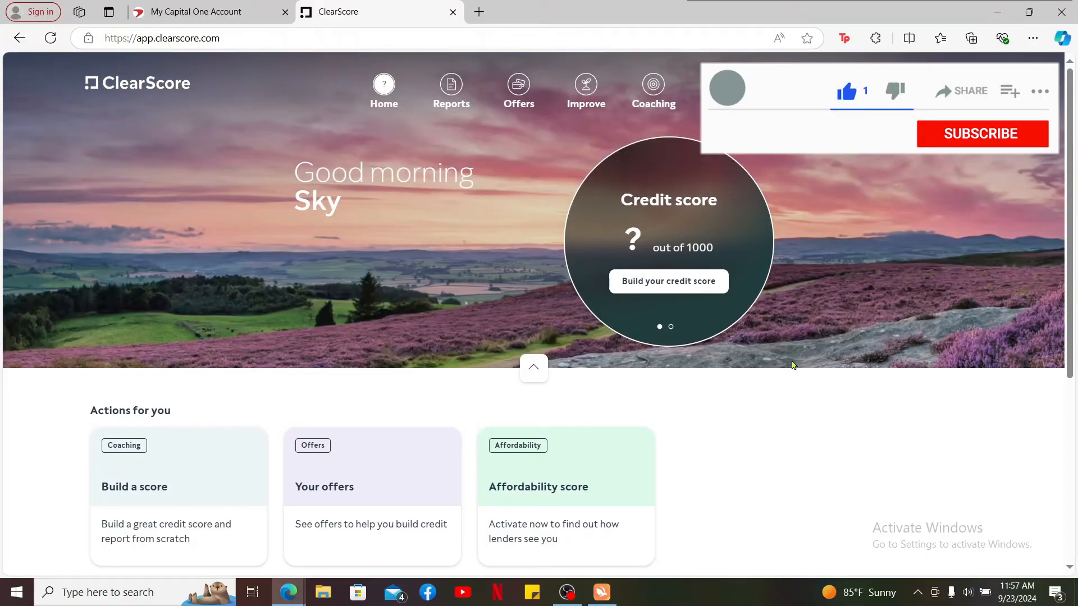
left_click(653, 102)
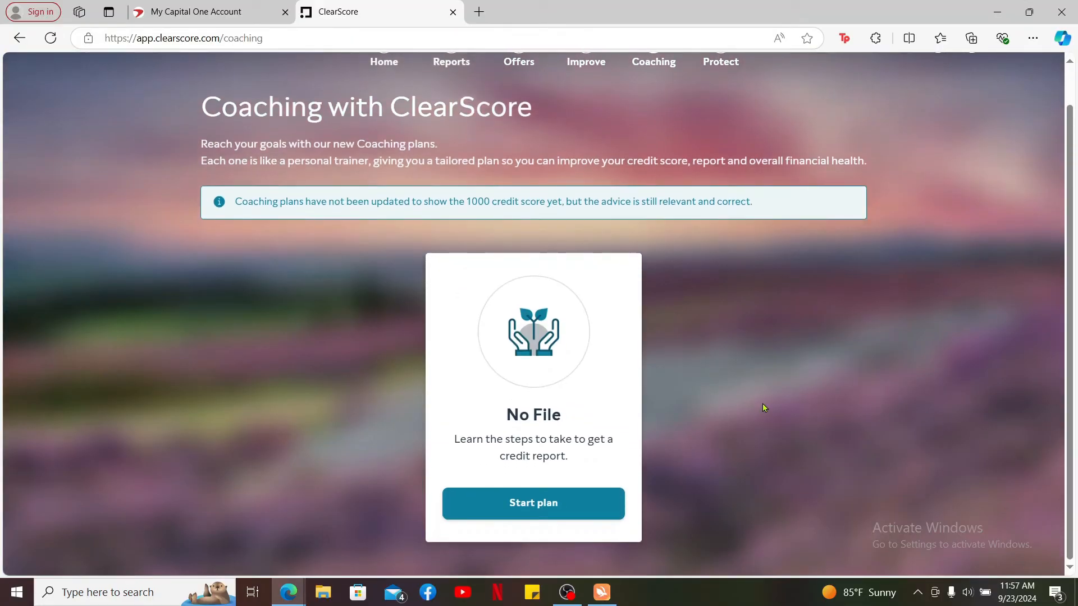